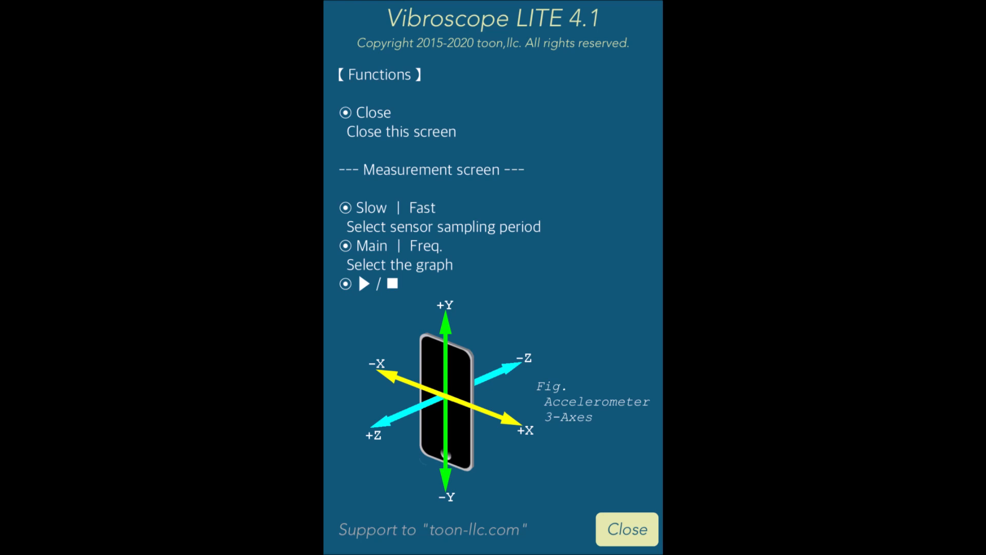
# Dismiss the functions help screen to reveal the 4000 rpm no-chuck vibration readings.
pyautogui.click(626, 529)
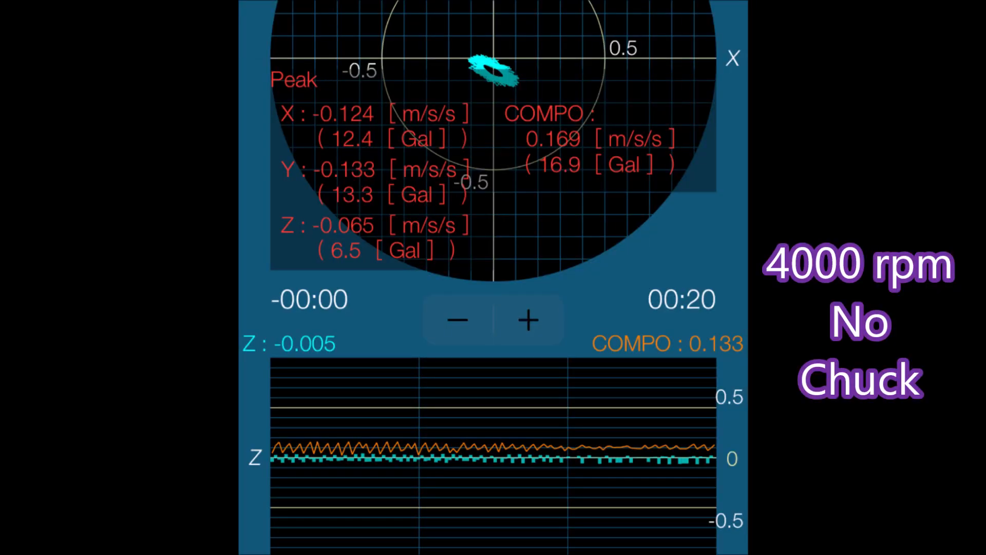